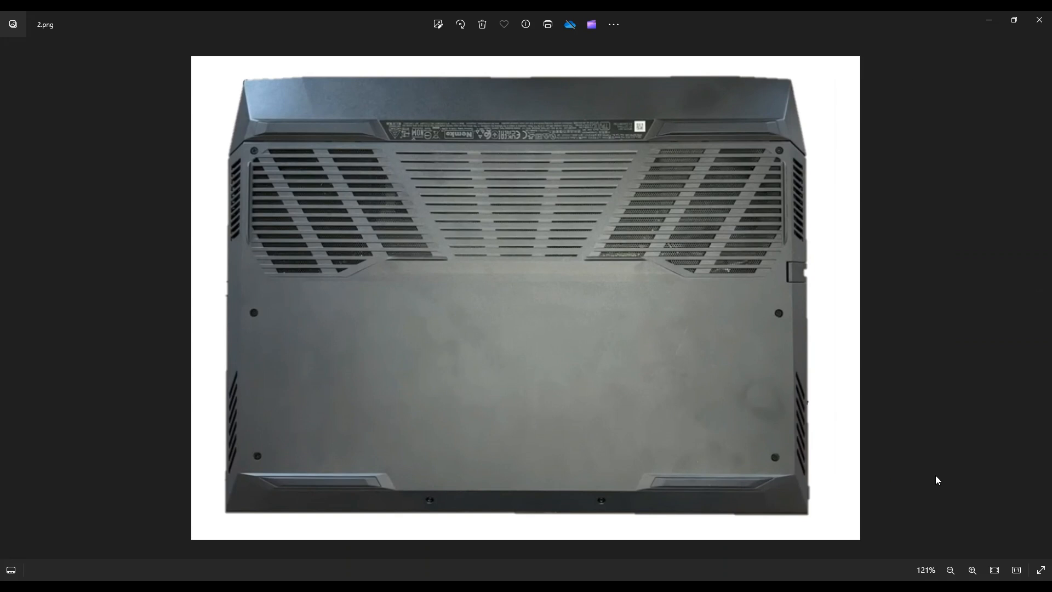
mouse_move(774, 441)
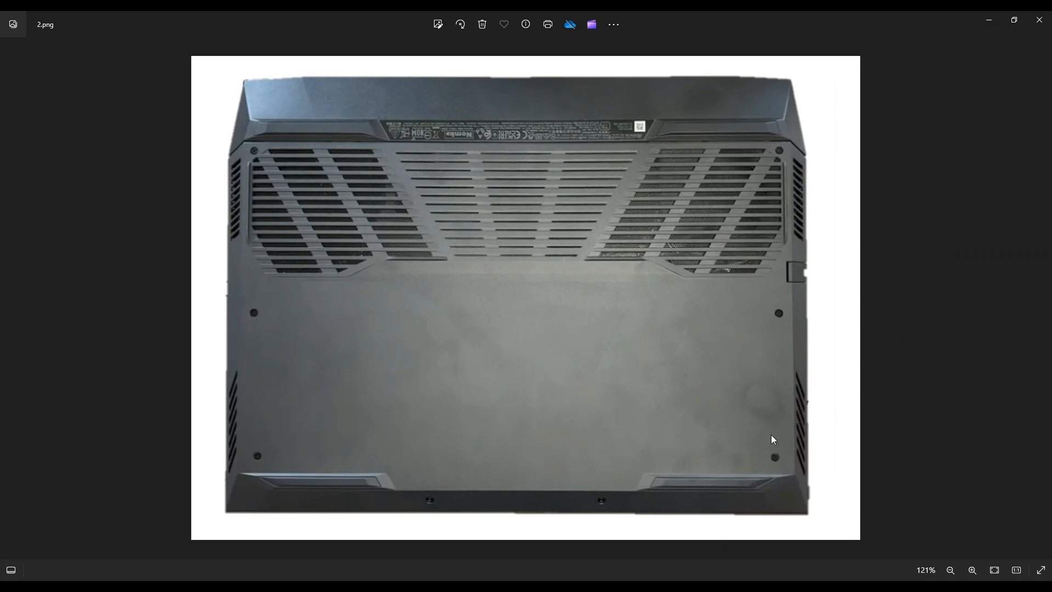
mouse_move(236, 451)
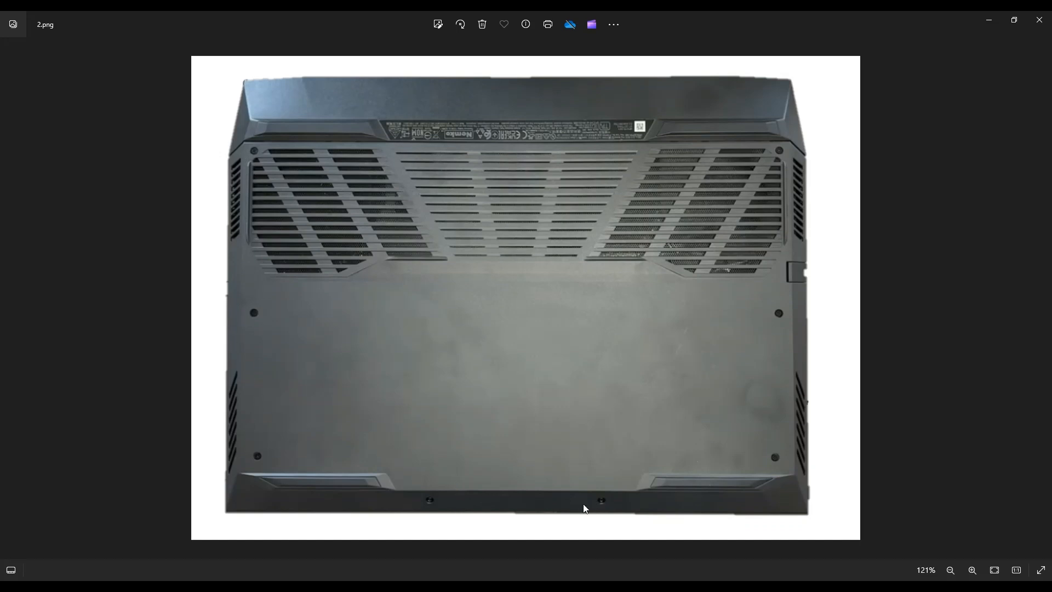
mouse_move(296, 129)
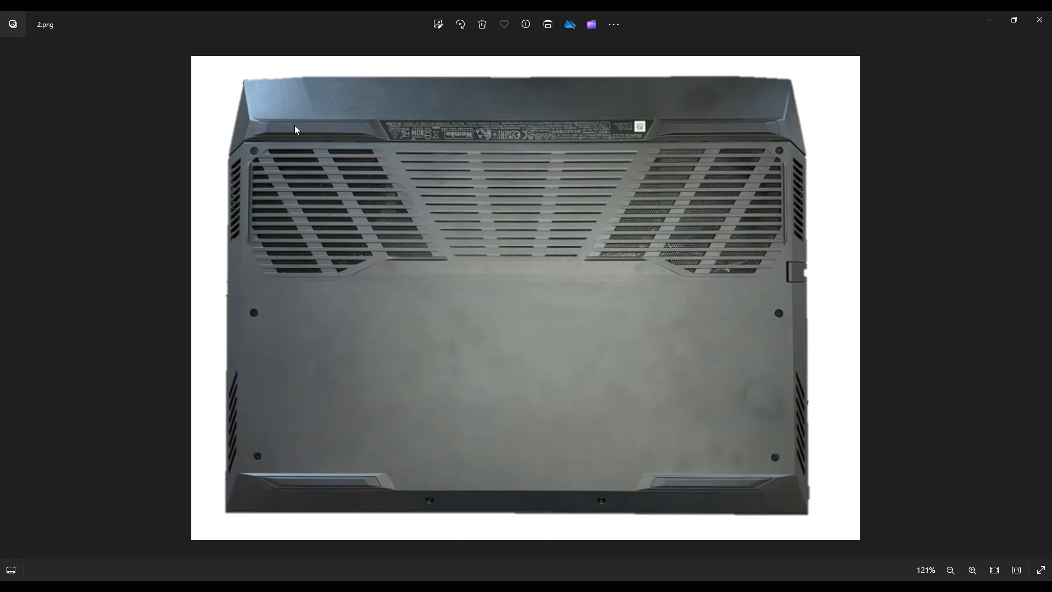
mouse_move(809, 302)
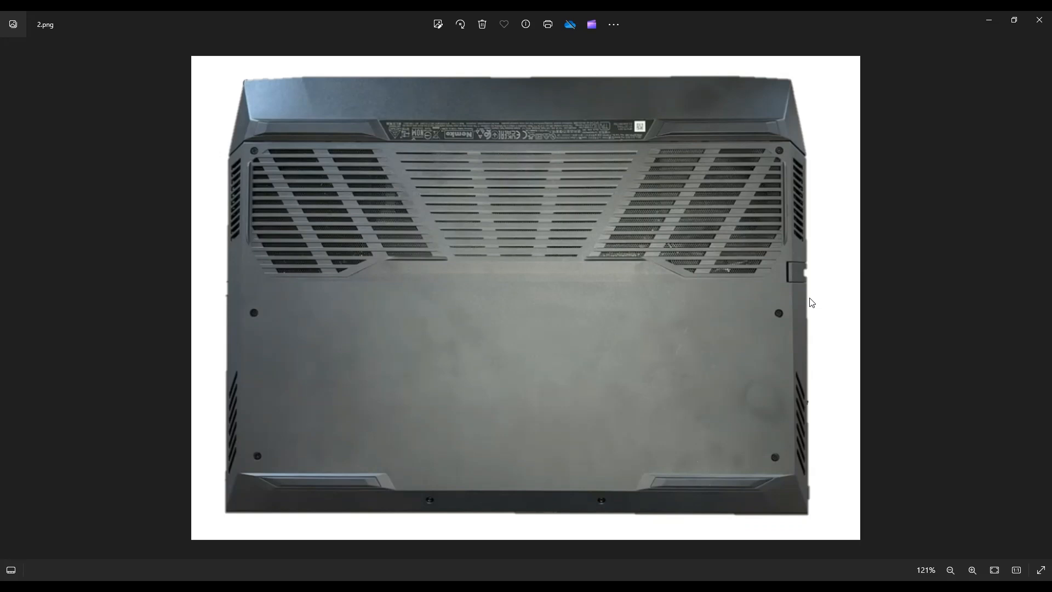
mouse_move(817, 403)
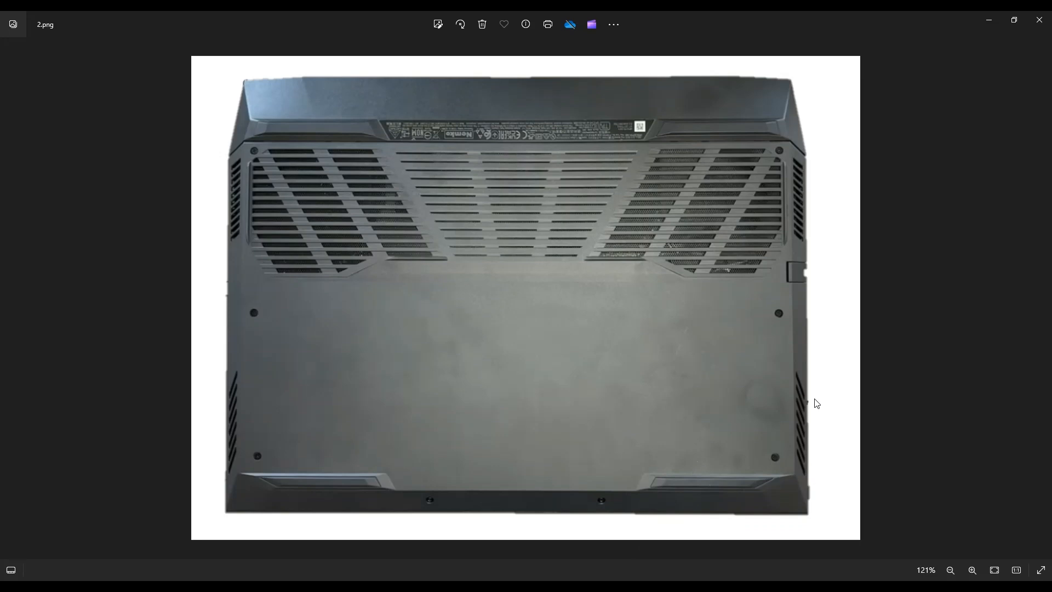
mouse_move(714, 520)
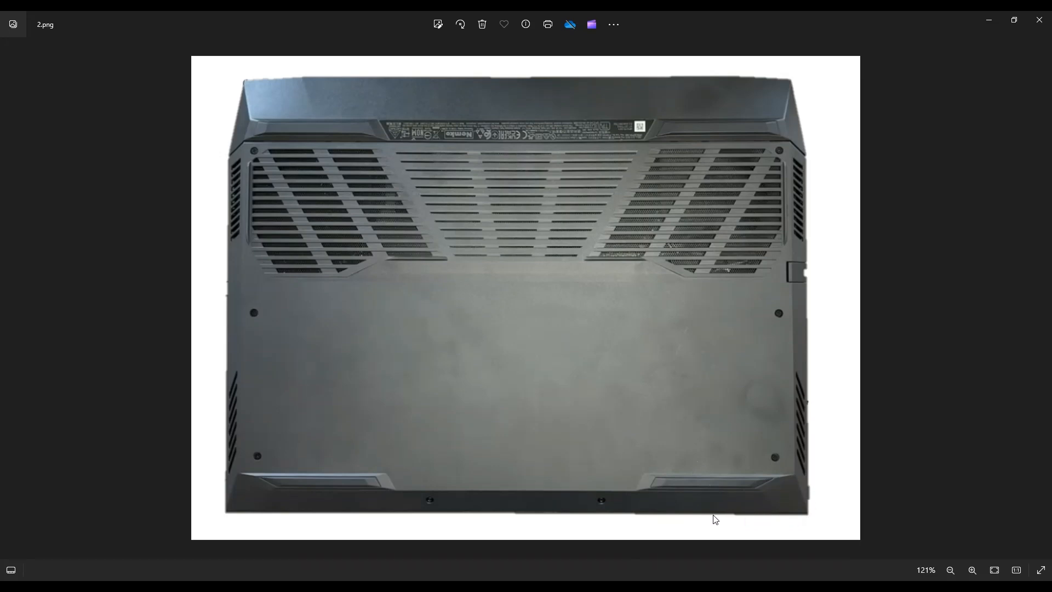
mouse_move(456, 515)
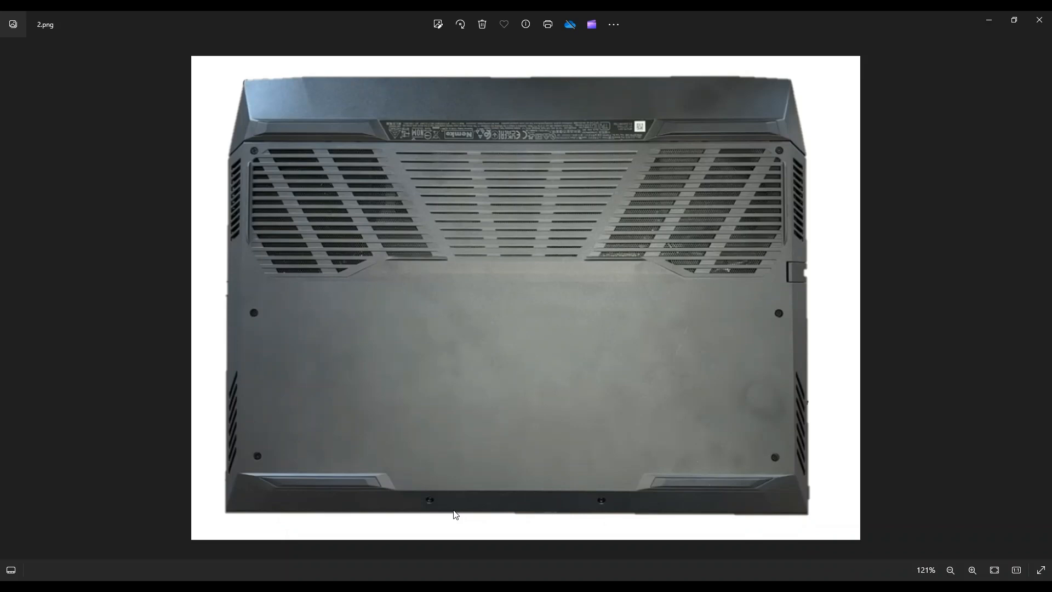
mouse_move(234, 521)
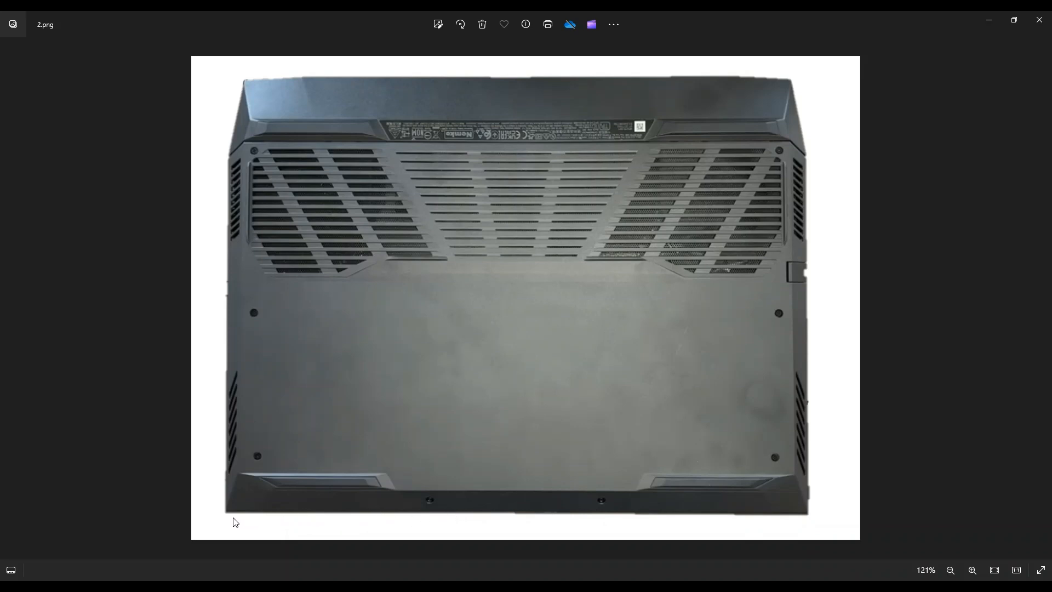
mouse_move(228, 377)
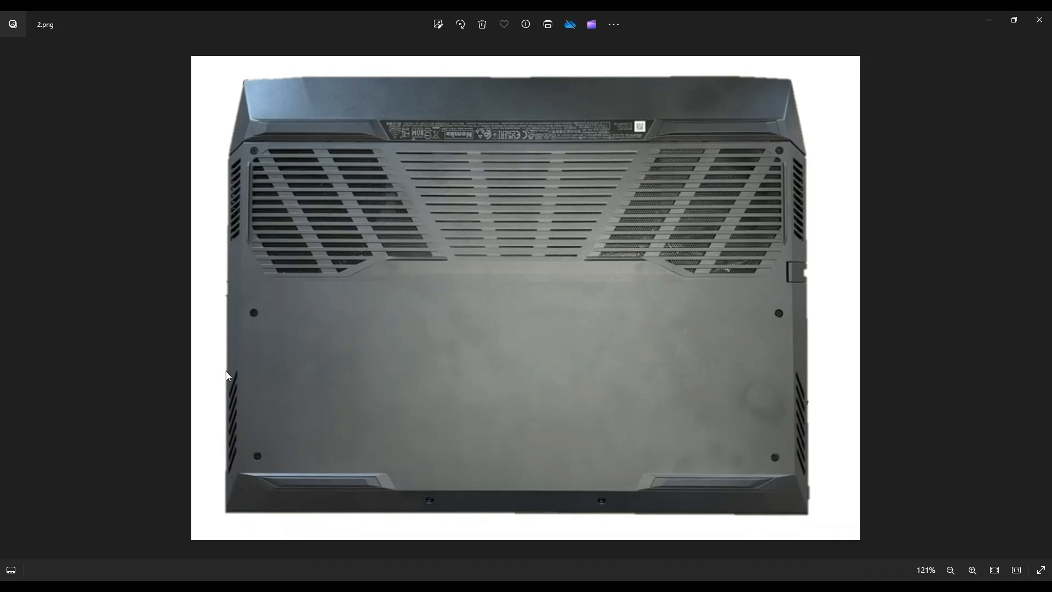
mouse_move(236, 160)
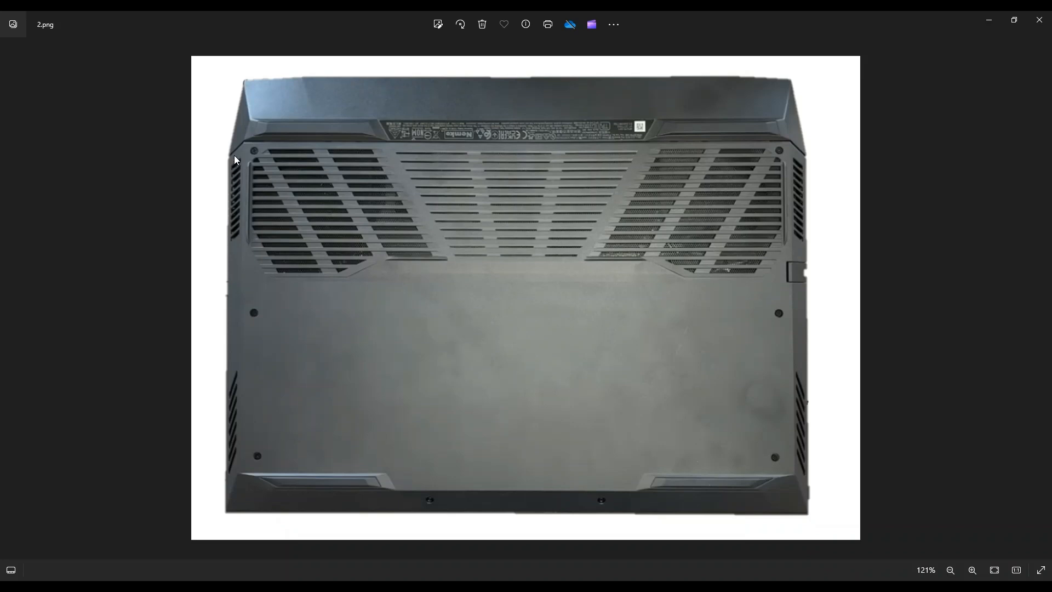
mouse_move(471, 142)
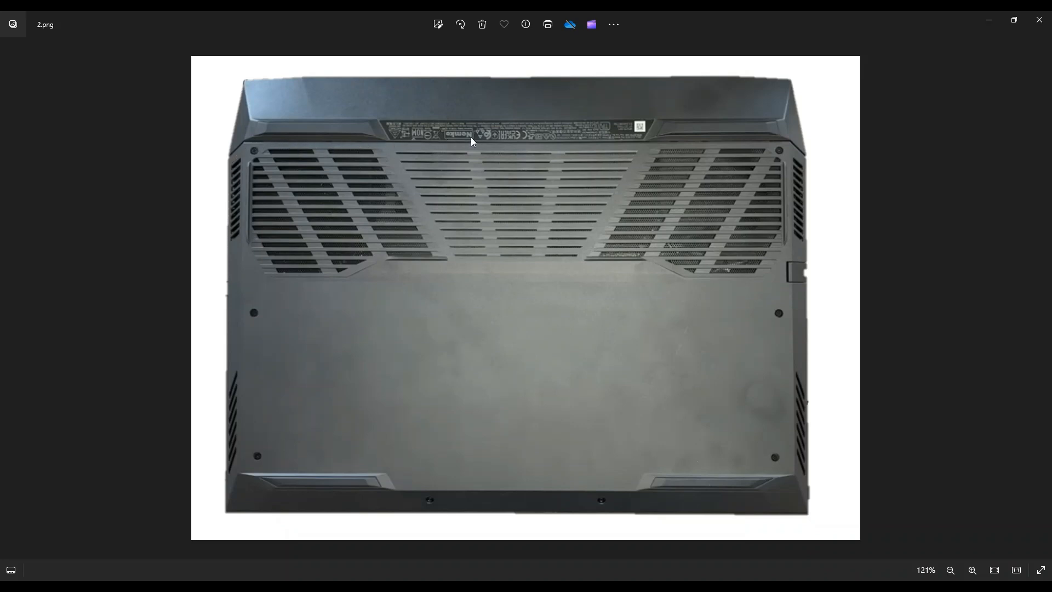
mouse_move(681, 145)
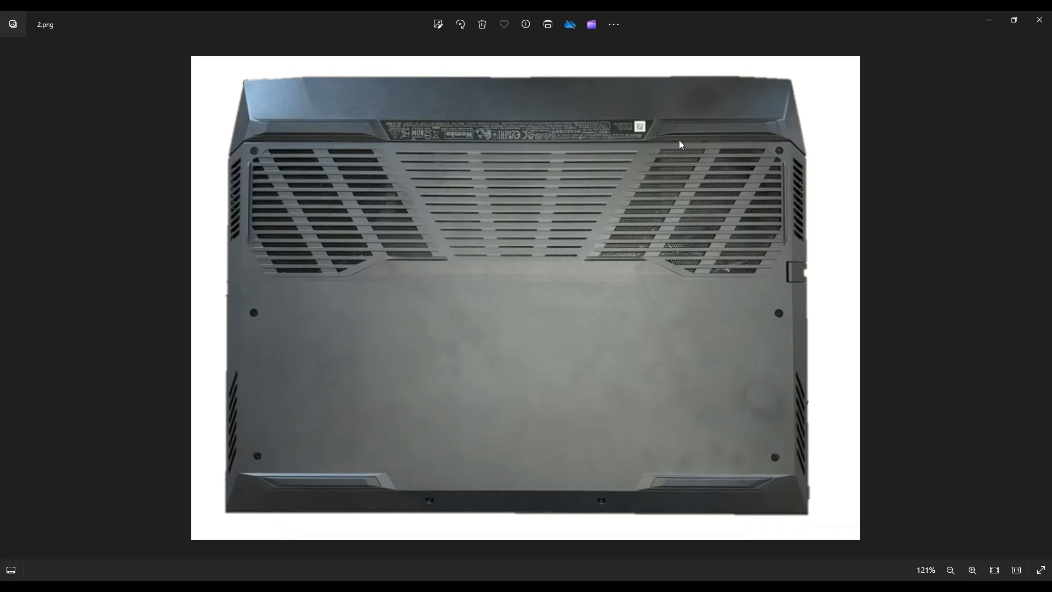
mouse_move(810, 153)
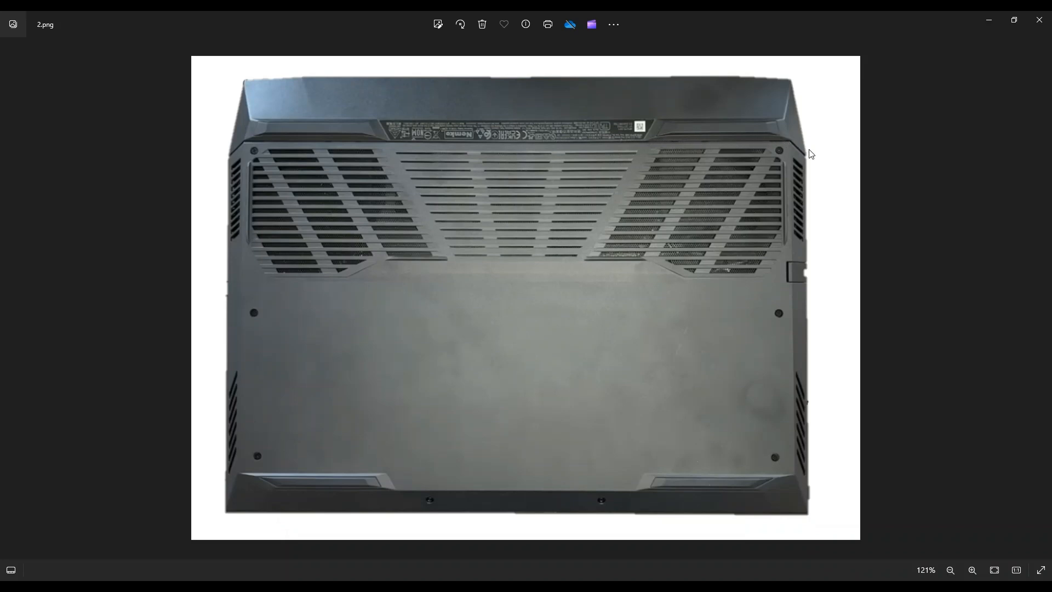
mouse_move(814, 285)
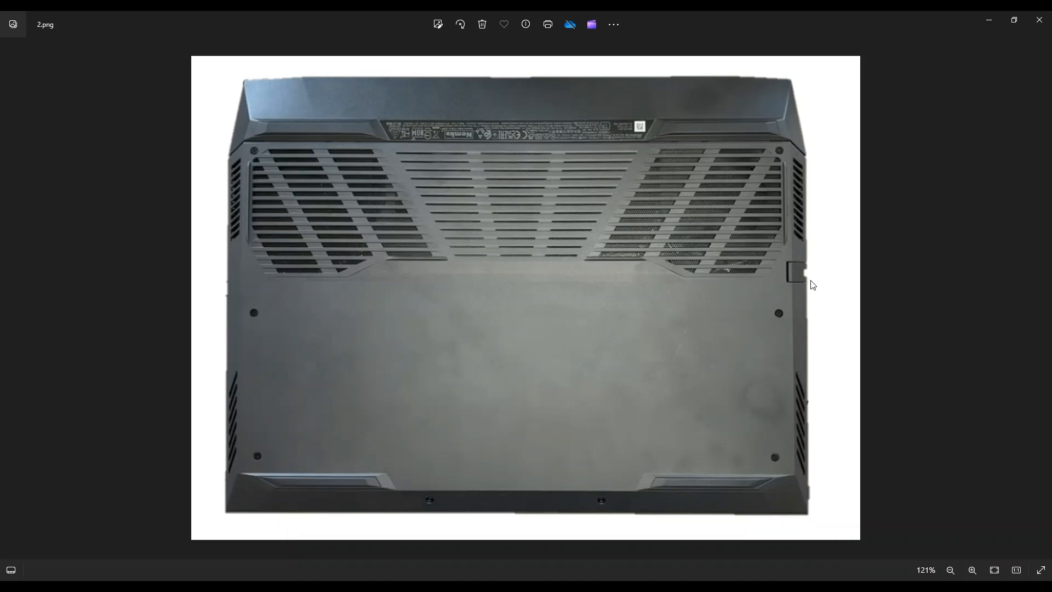
mouse_move(814, 422)
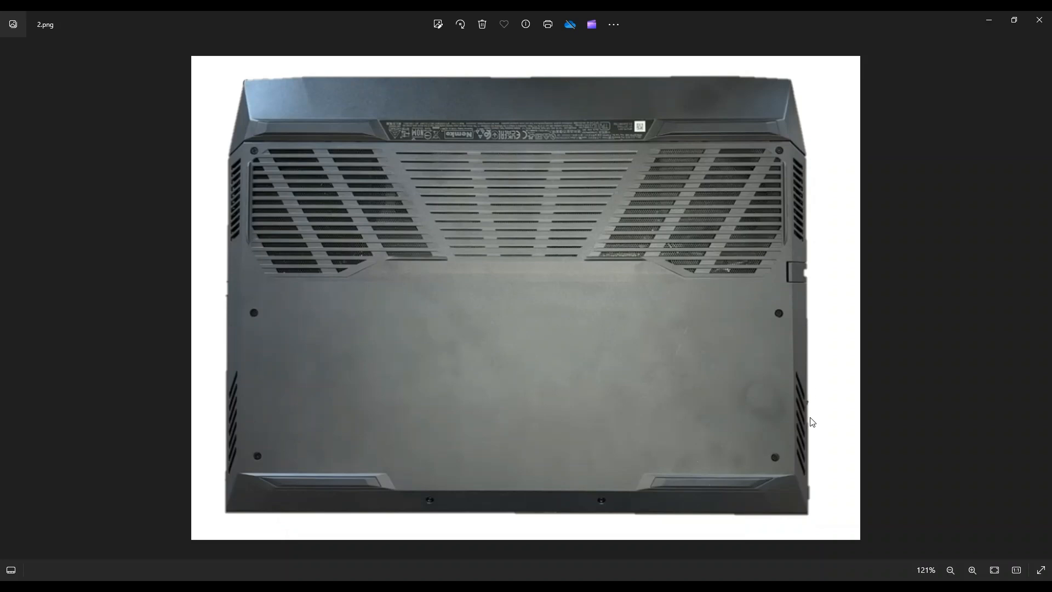
mouse_move(791, 520)
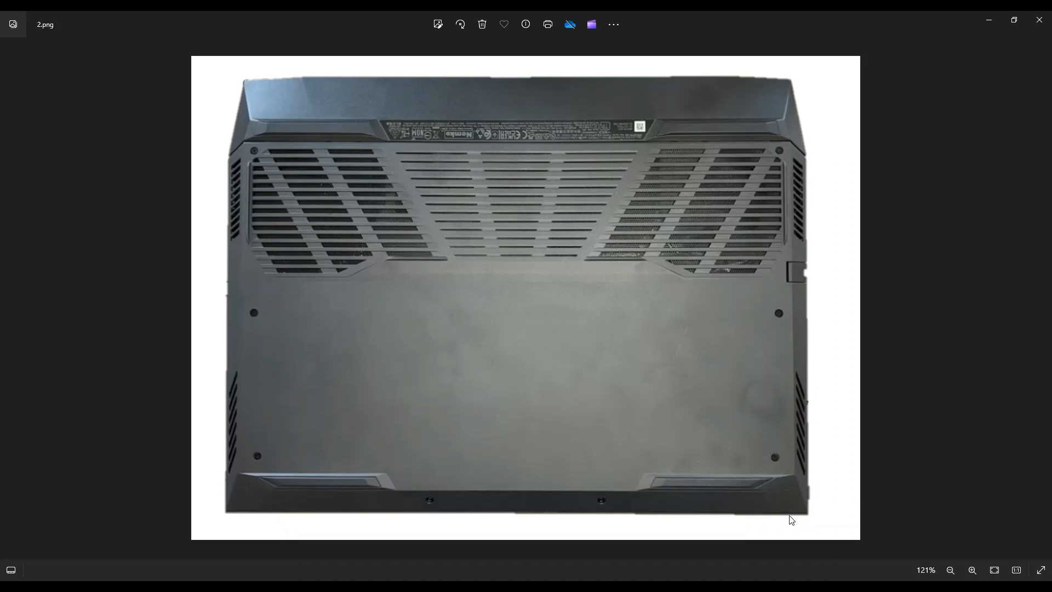
mouse_move(579, 475)
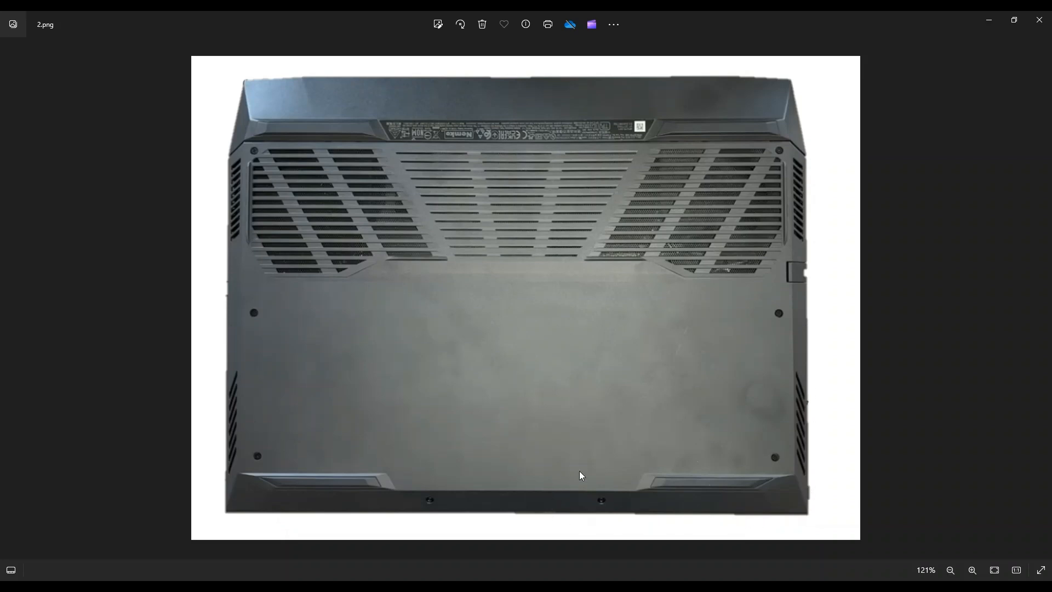
mouse_move(222, 492)
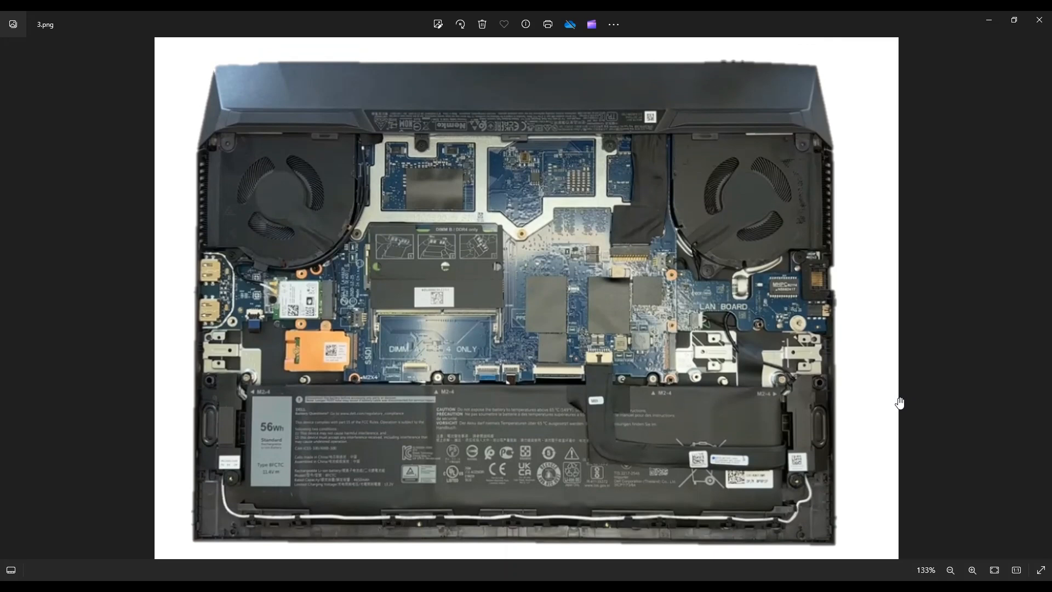
mouse_move(903, 303)
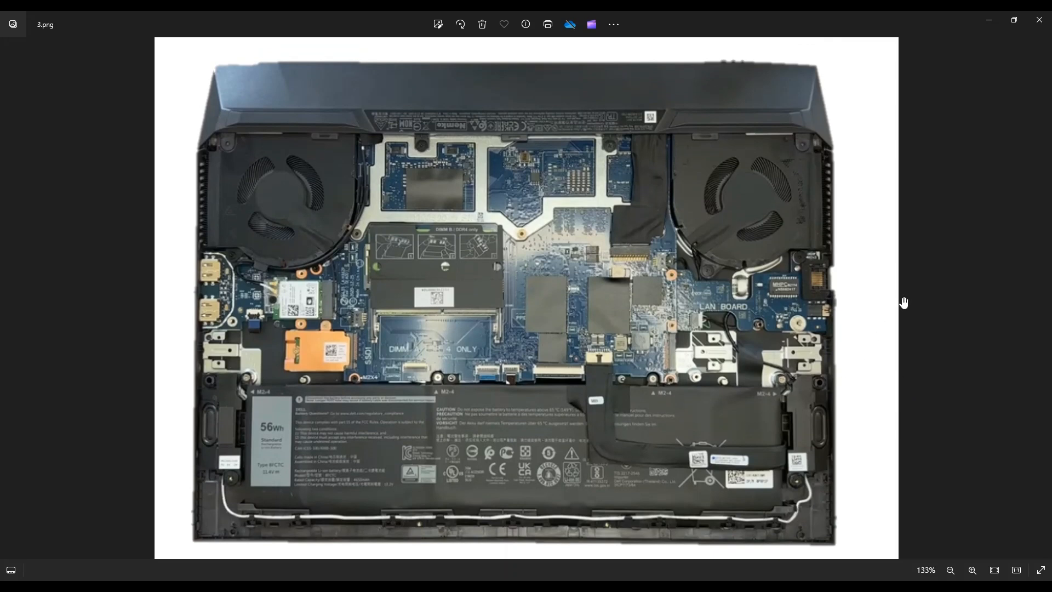
mouse_move(906, 299)
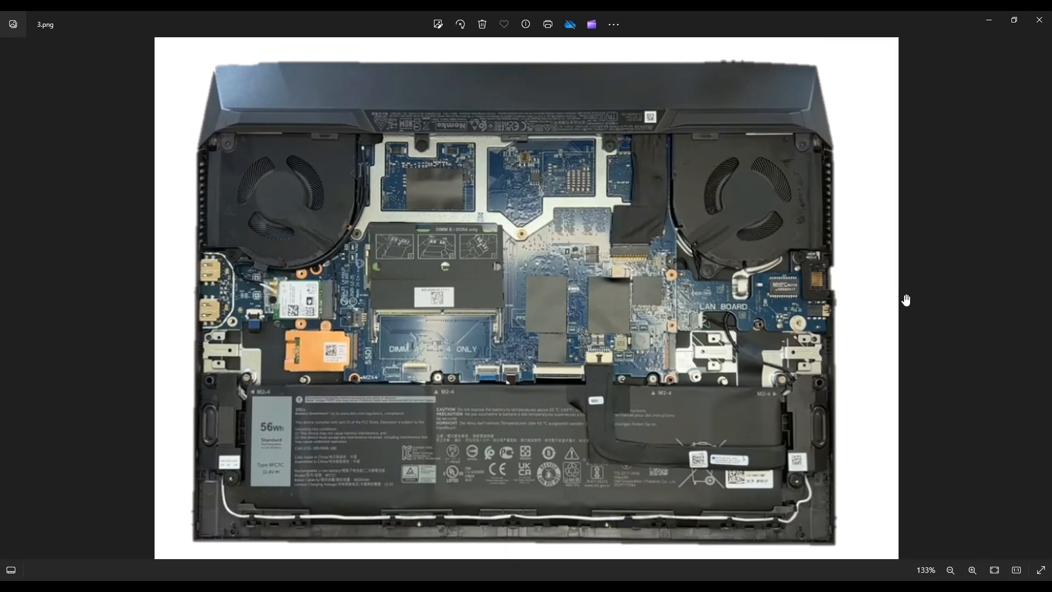
mouse_move(384, 395)
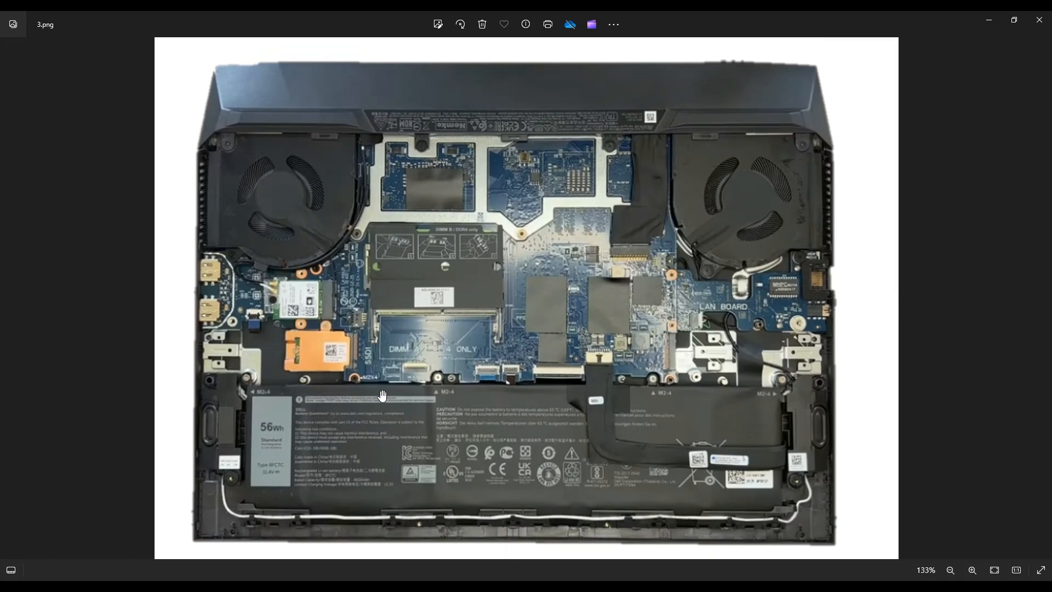
mouse_move(539, 399)
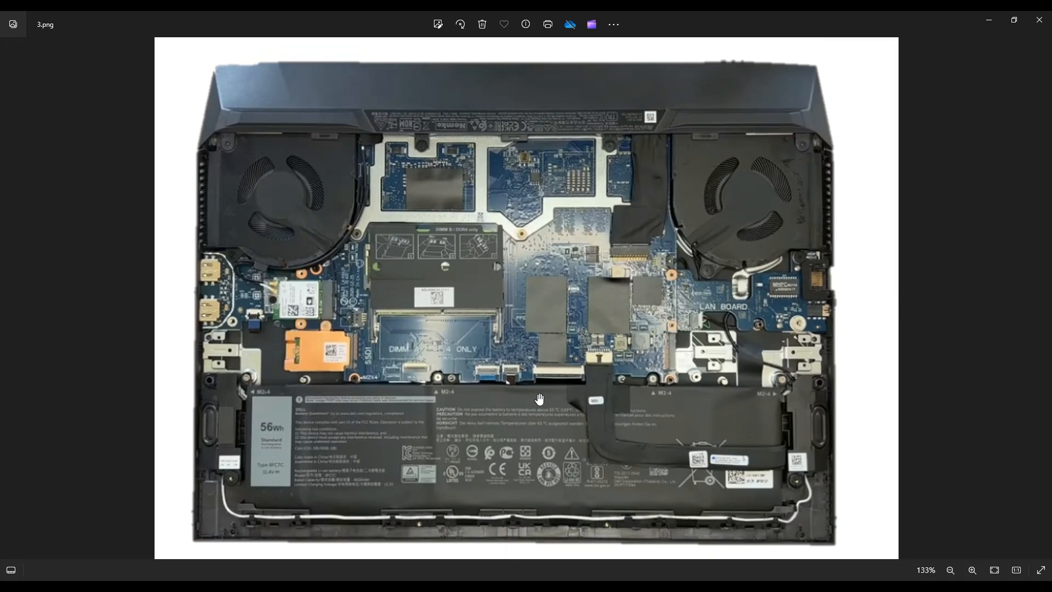
mouse_move(440, 412)
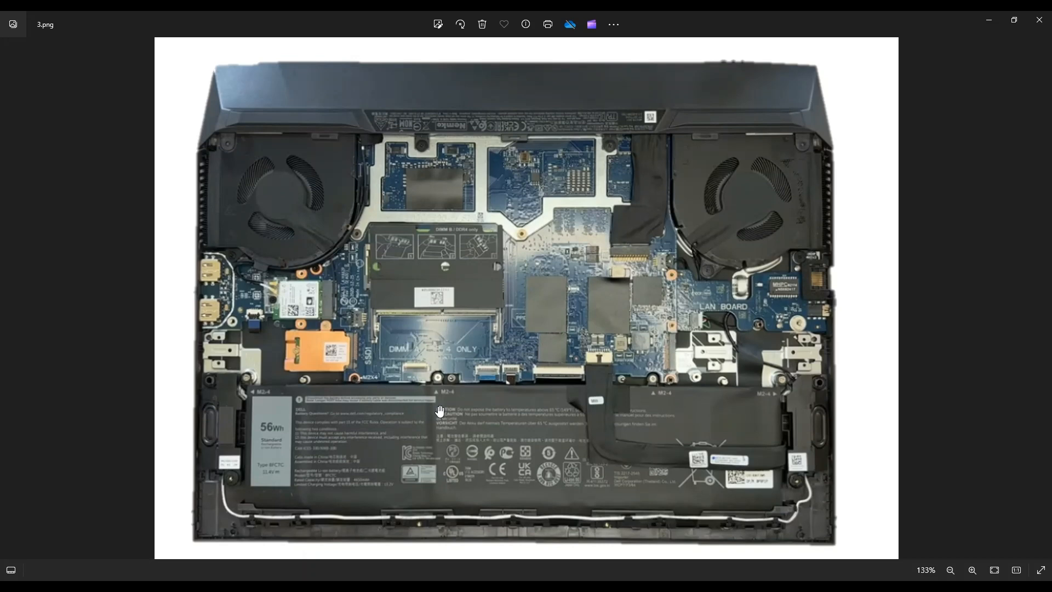
mouse_move(489, 450)
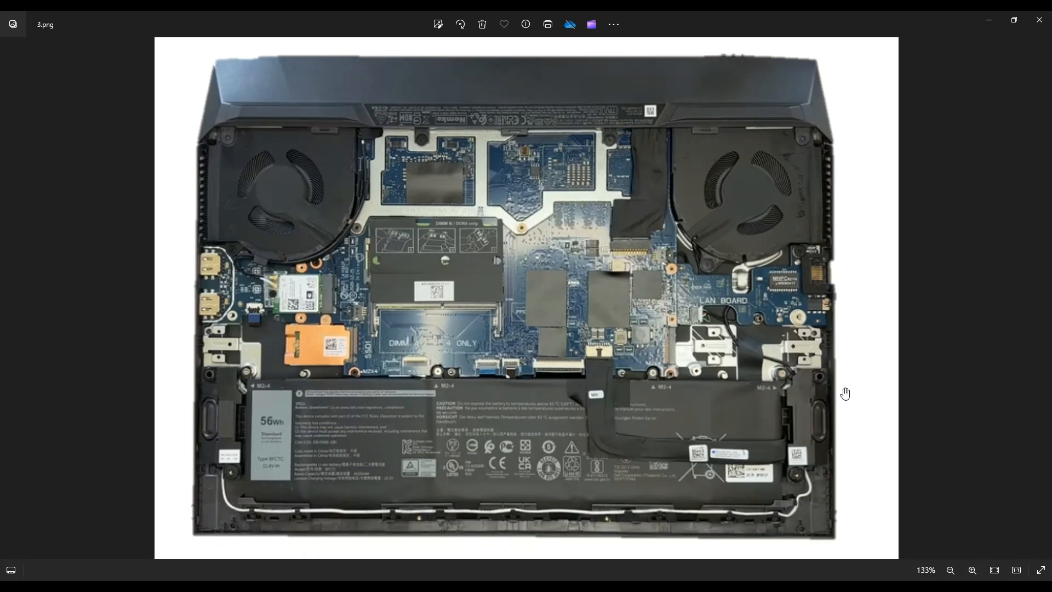
mouse_move(601, 395)
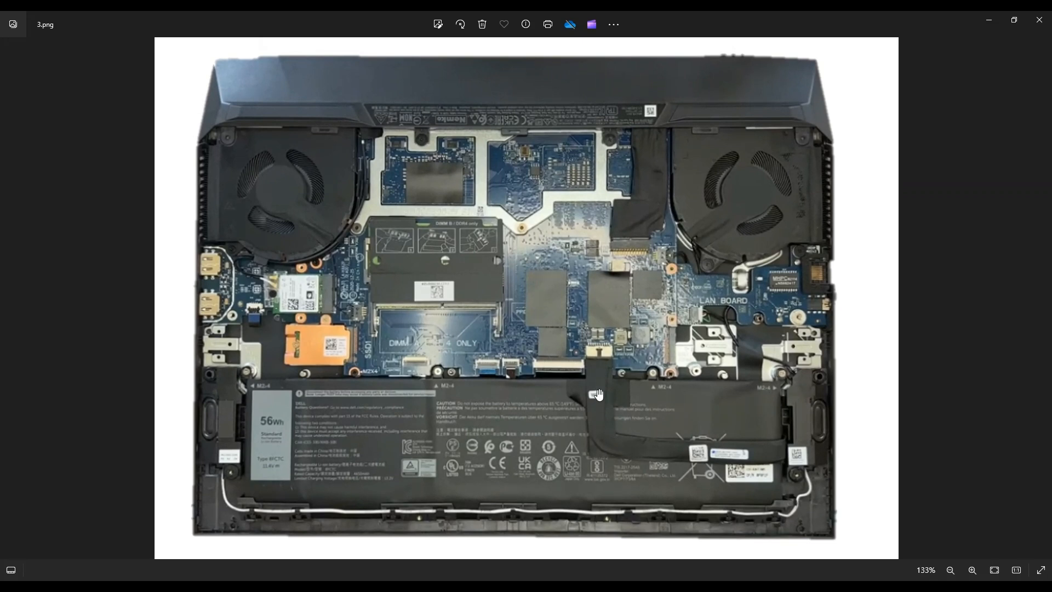
mouse_move(602, 363)
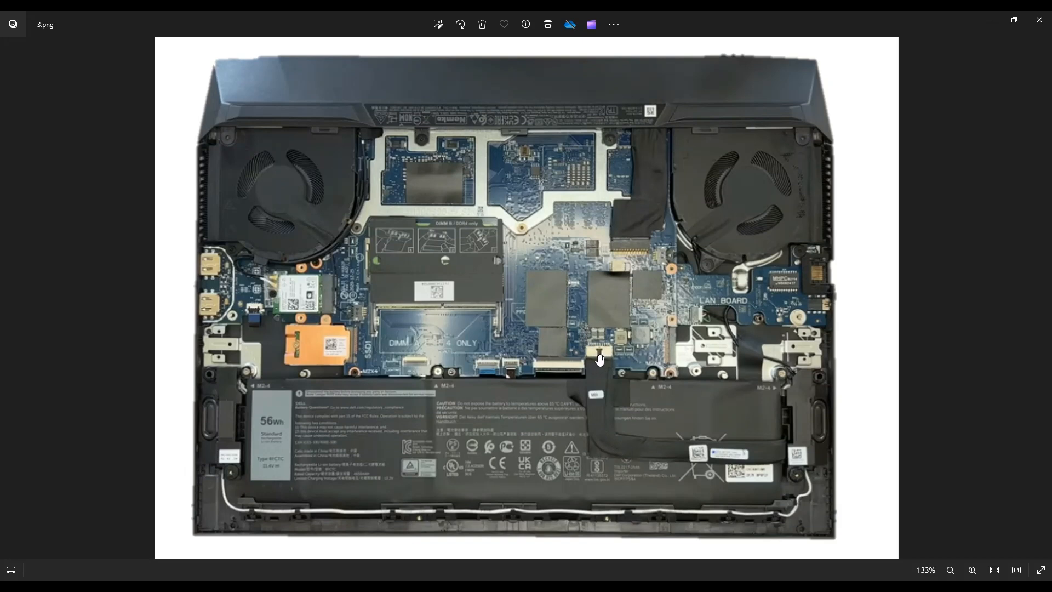
mouse_move(601, 368)
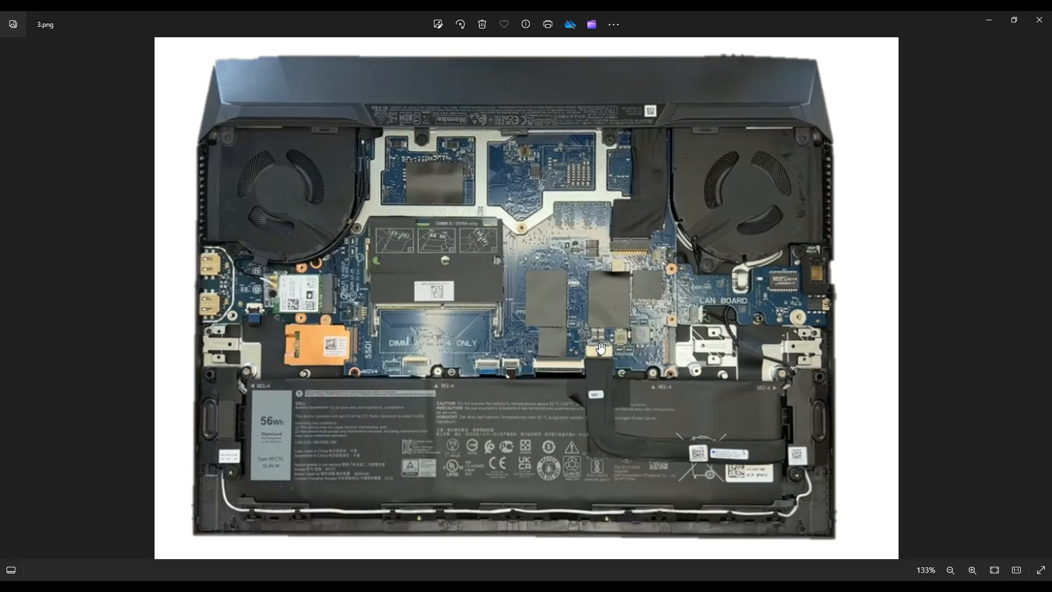
mouse_move(600, 368)
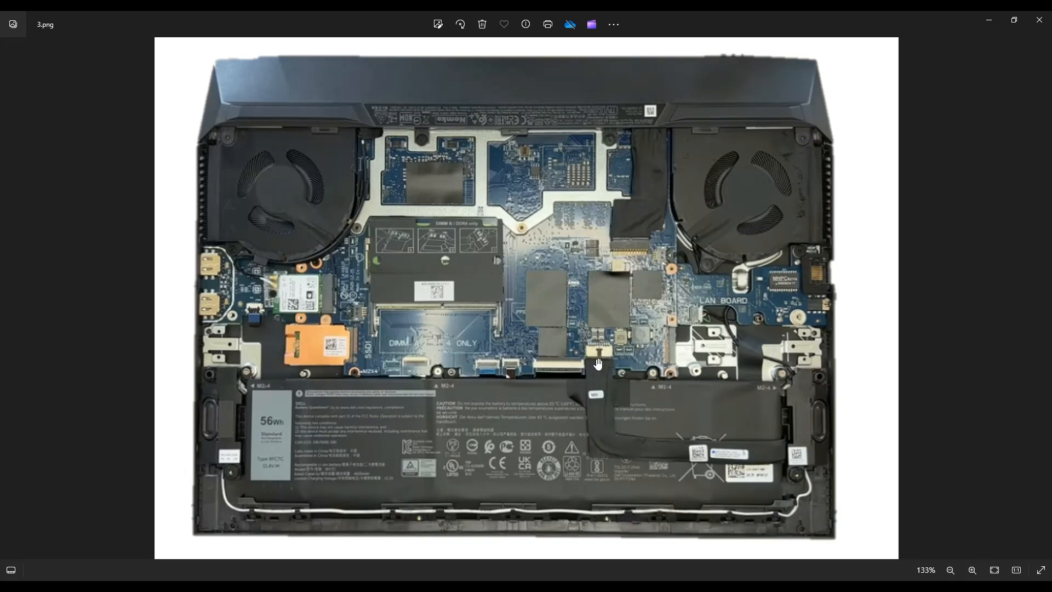
mouse_move(600, 442)
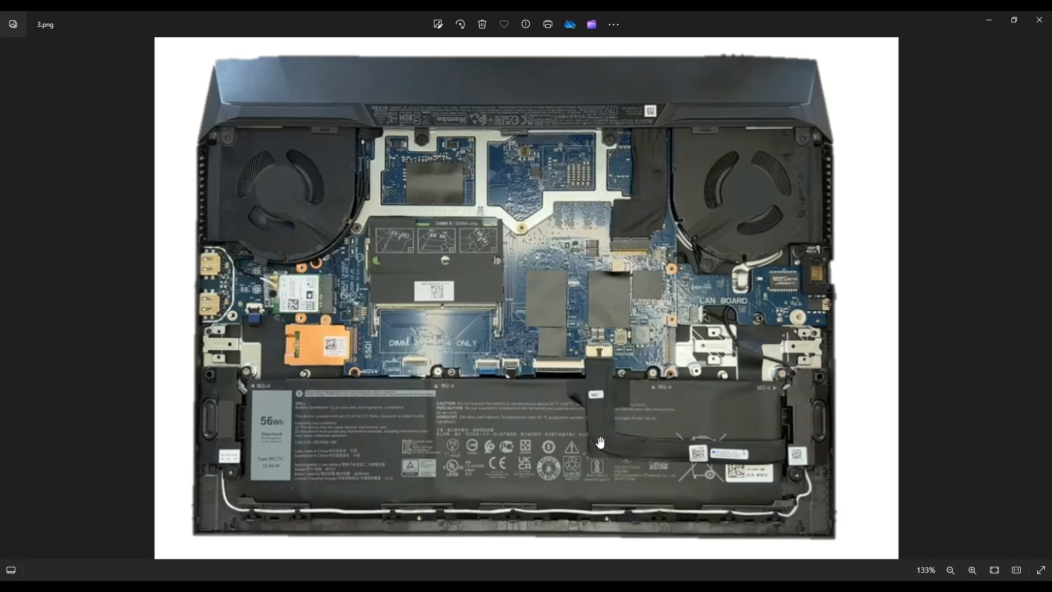
mouse_move(551, 416)
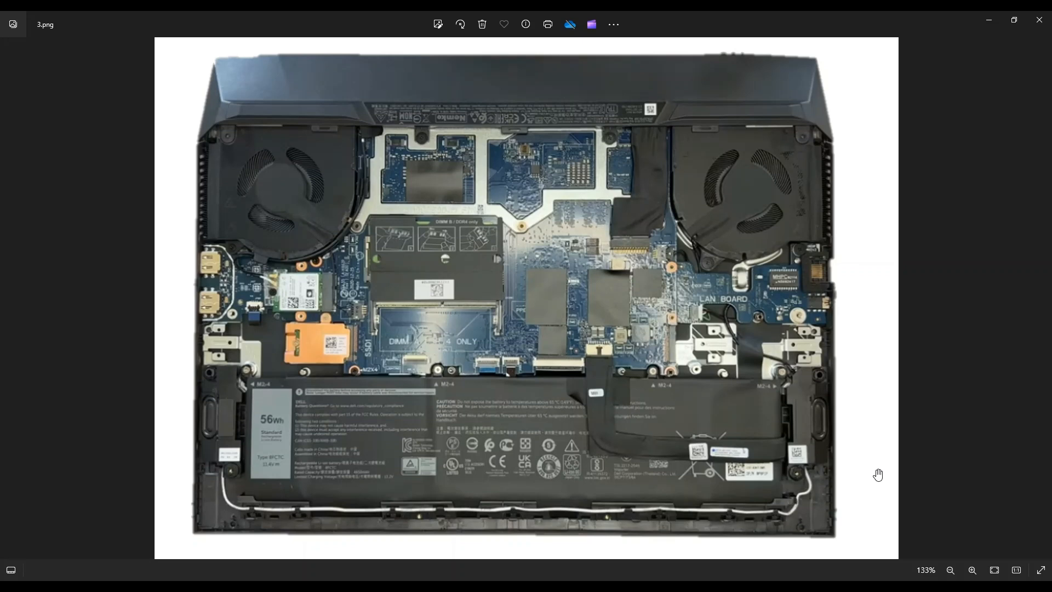
mouse_move(416, 264)
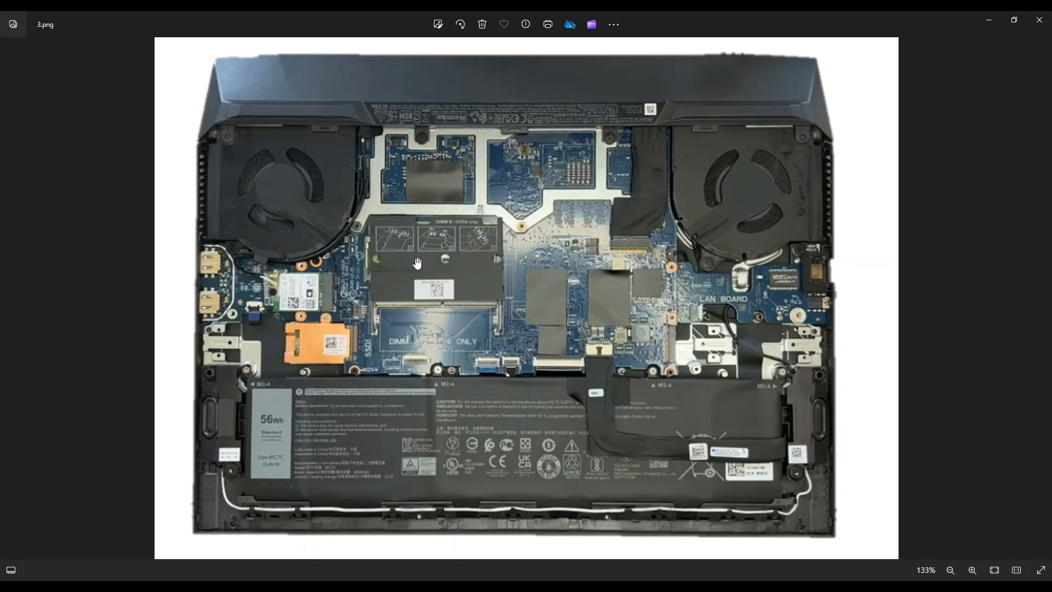
mouse_move(371, 243)
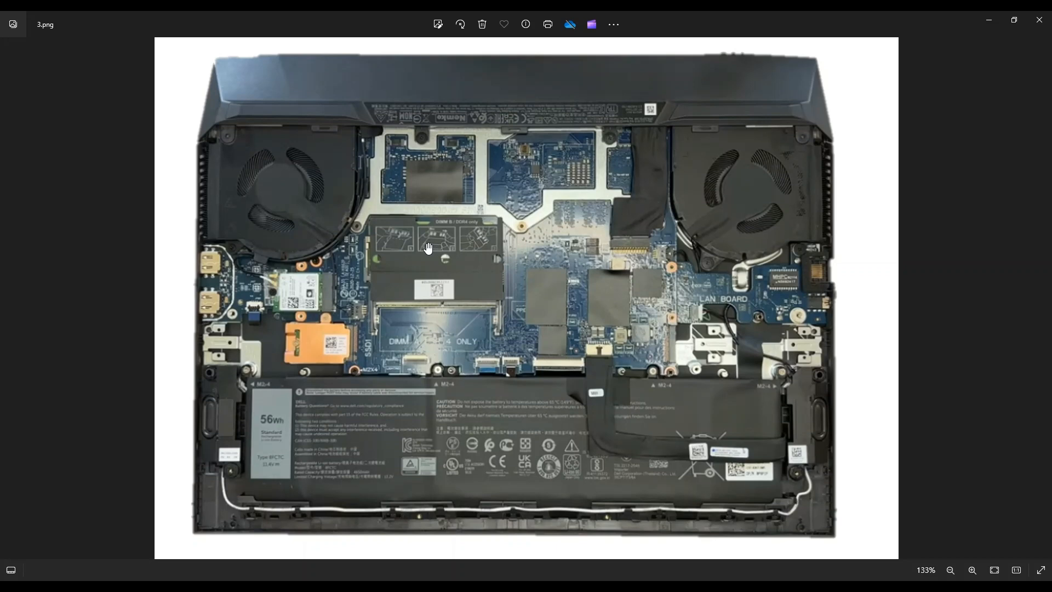
mouse_move(430, 309)
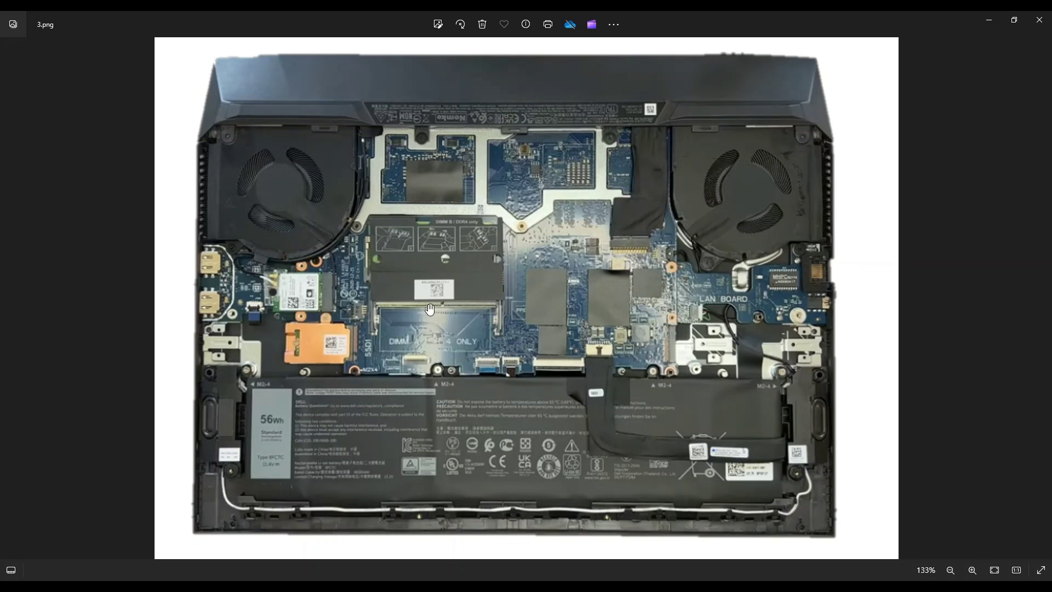
mouse_move(537, 283)
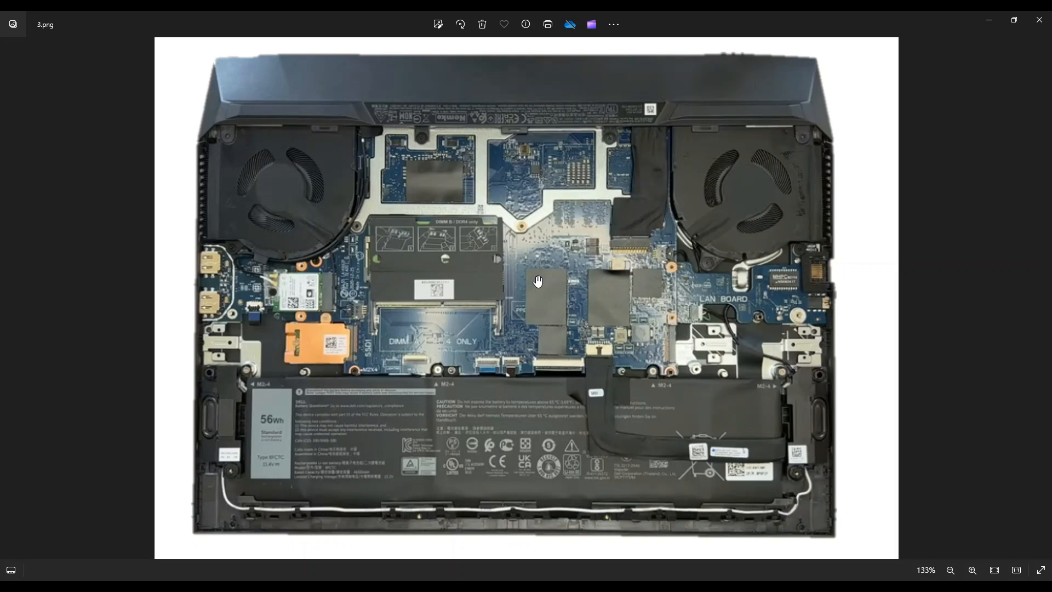
mouse_move(458, 331)
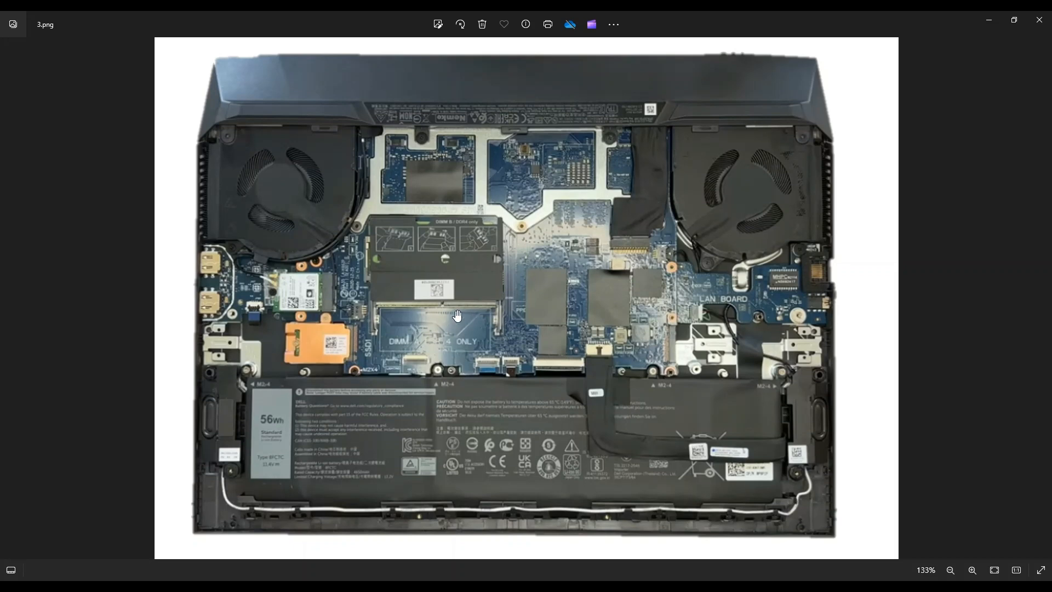
mouse_move(439, 350)
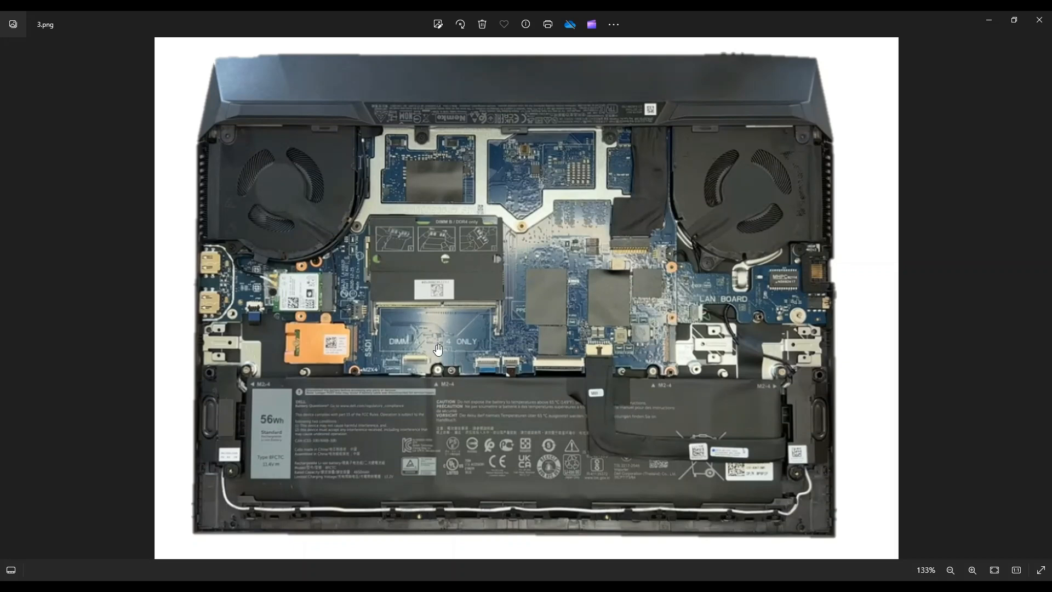
mouse_move(396, 341)
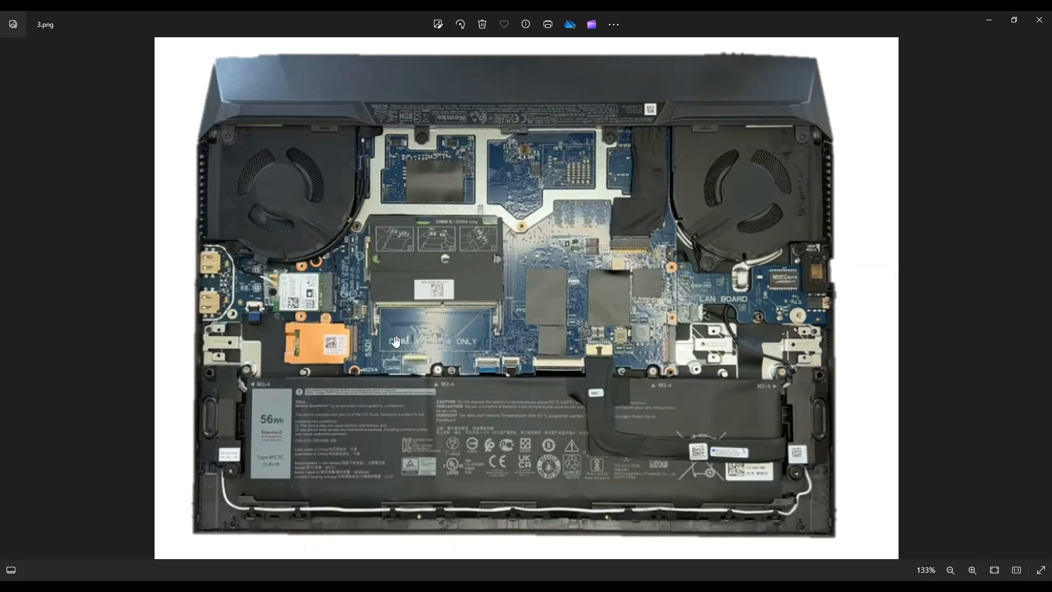
mouse_move(377, 326)
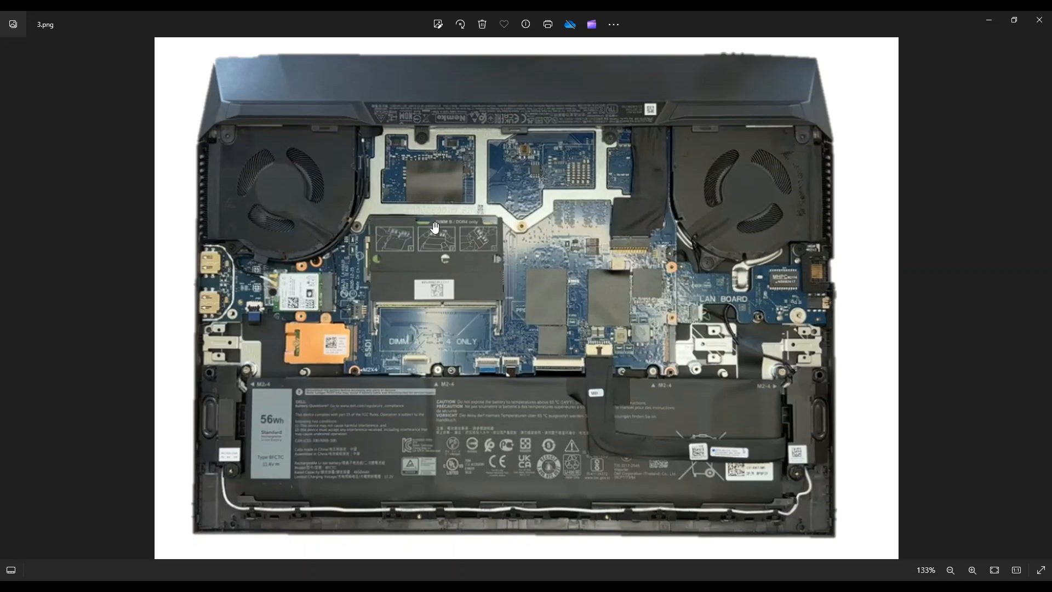
mouse_move(409, 279)
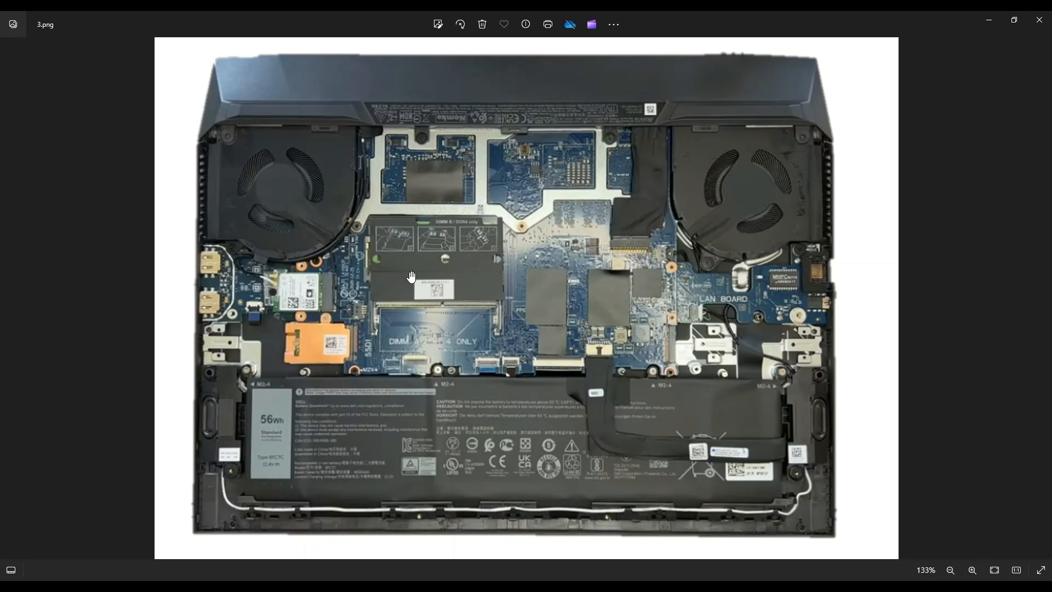
mouse_move(506, 233)
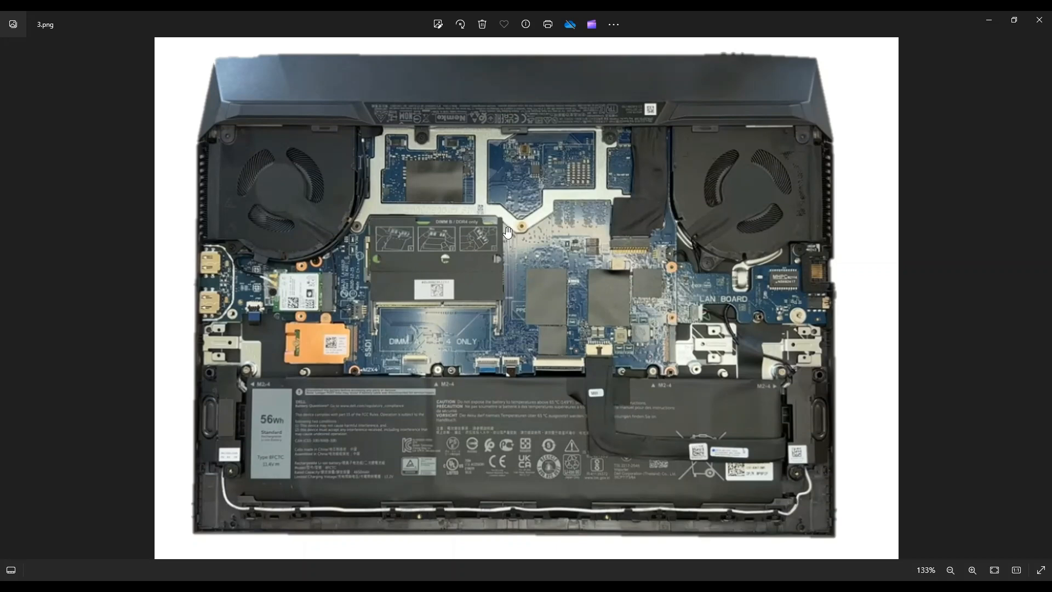
mouse_move(500, 282)
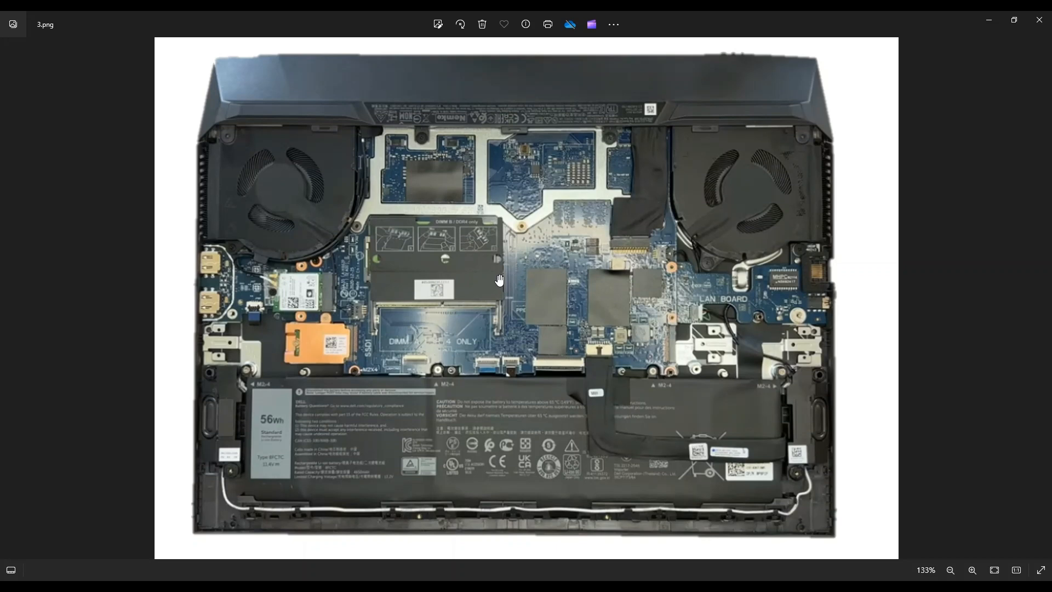
mouse_move(469, 268)
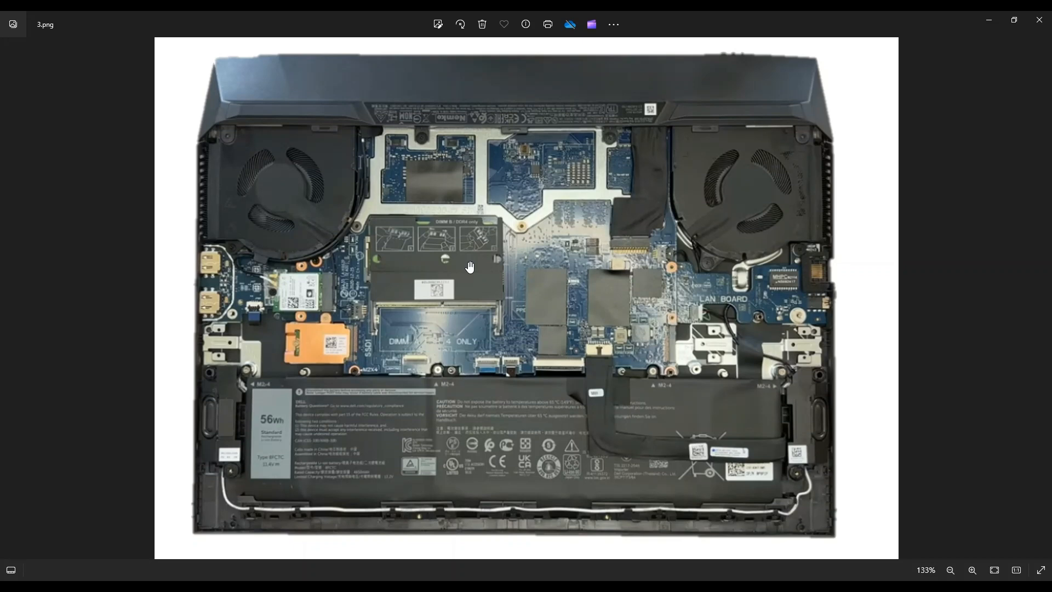
mouse_move(556, 266)
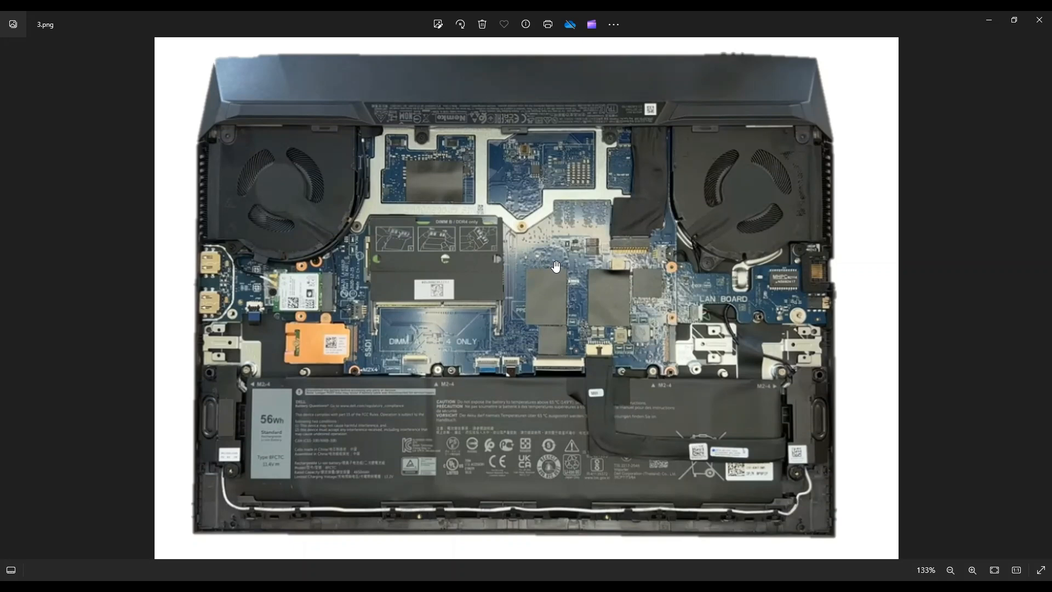
mouse_move(410, 195)
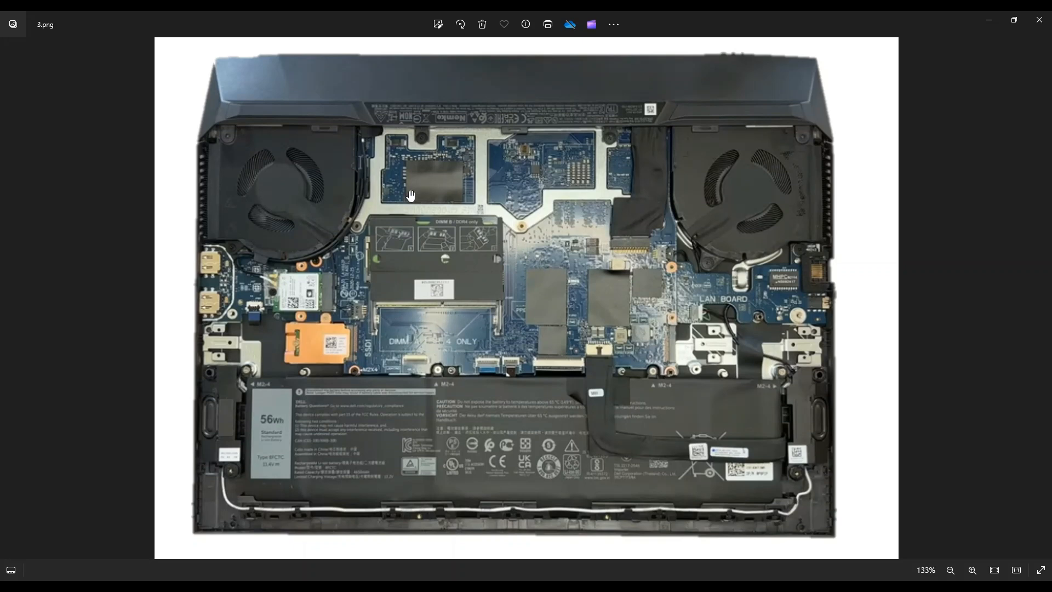
mouse_move(504, 309)
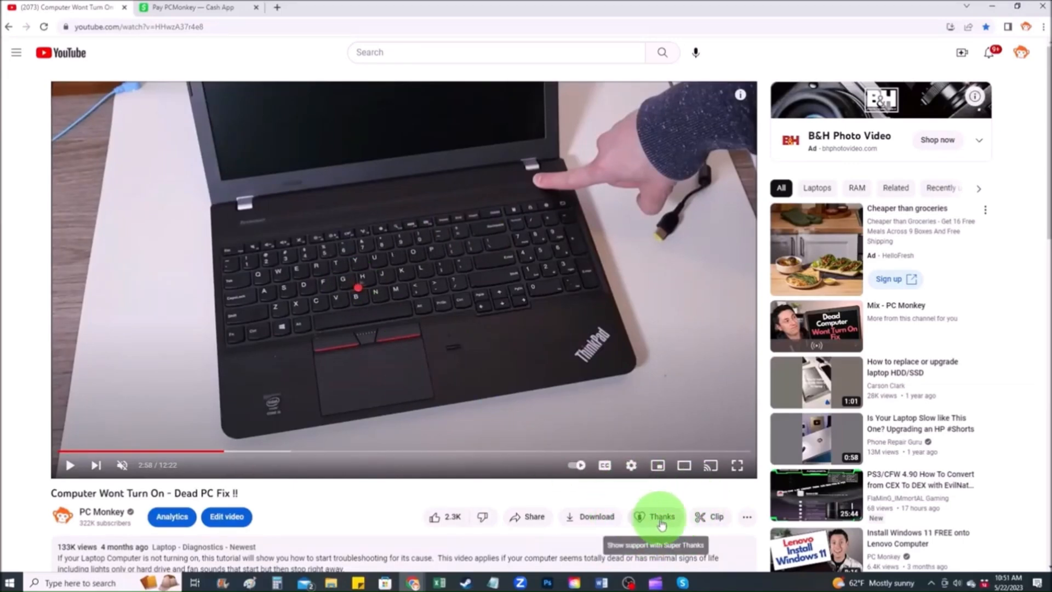
Reach the creator's Cash App payment page from the video's Thanks tipping prompt
click(662, 518)
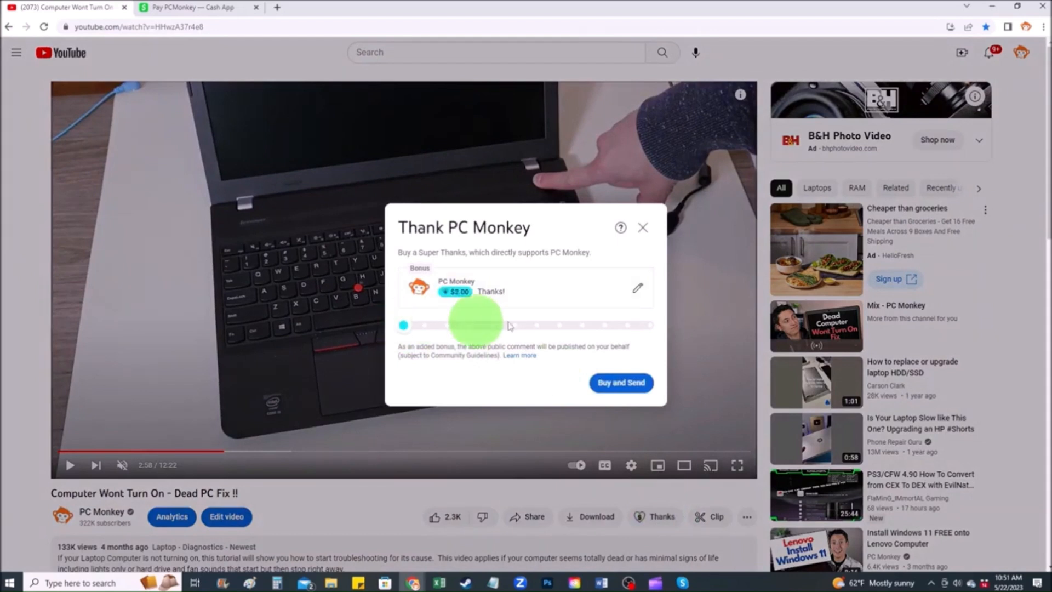
click(192, 8)
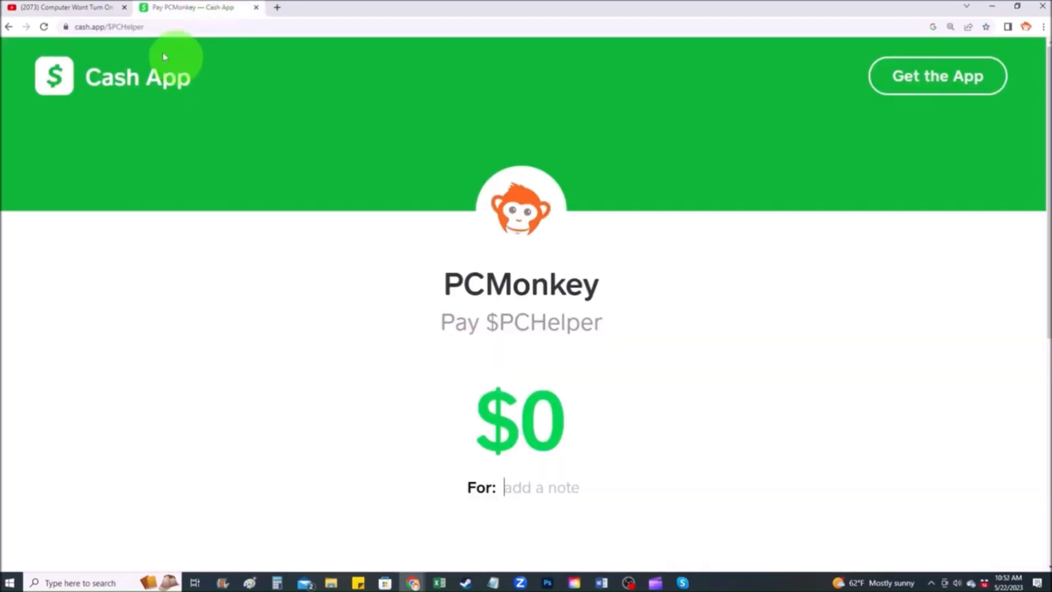
mouse_move(491, 323)
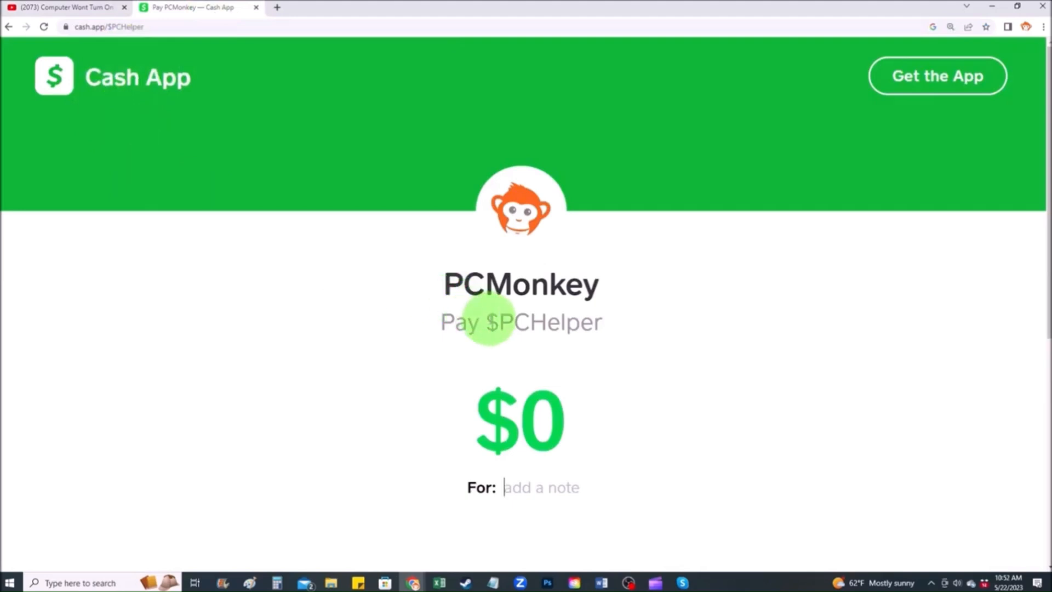